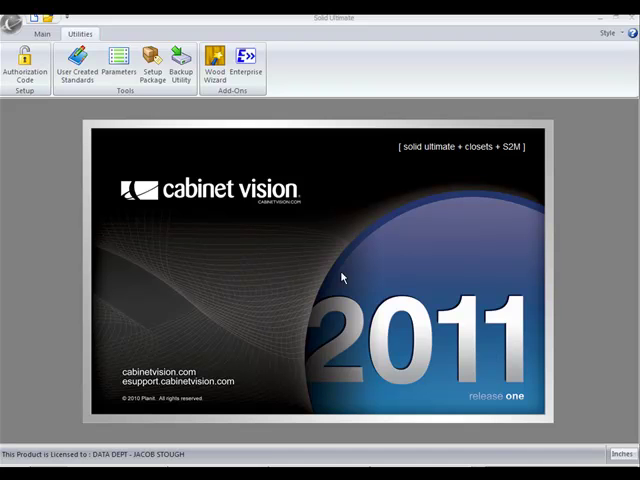
# Bring up the Backup Utility from the Utilities ribbon.
pyautogui.click(181, 65)
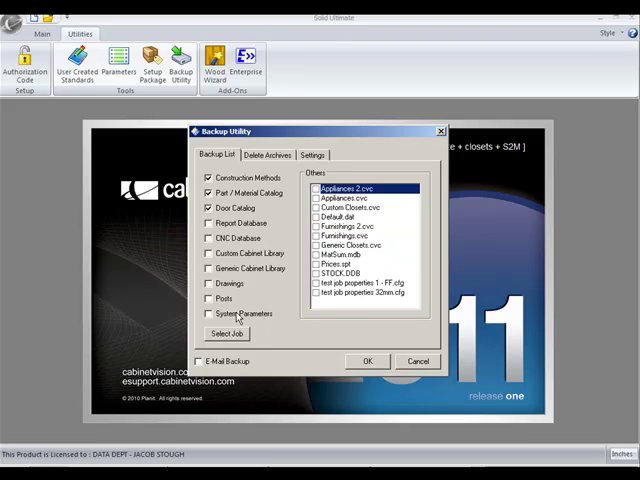
pyautogui.moveTo(397, 293)
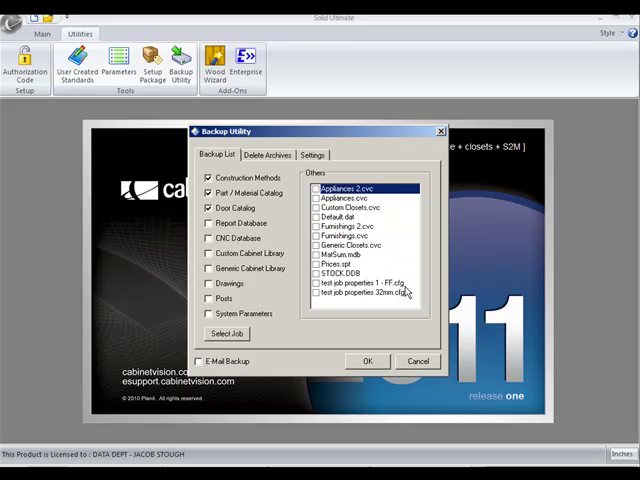
pyautogui.moveTo(407, 291)
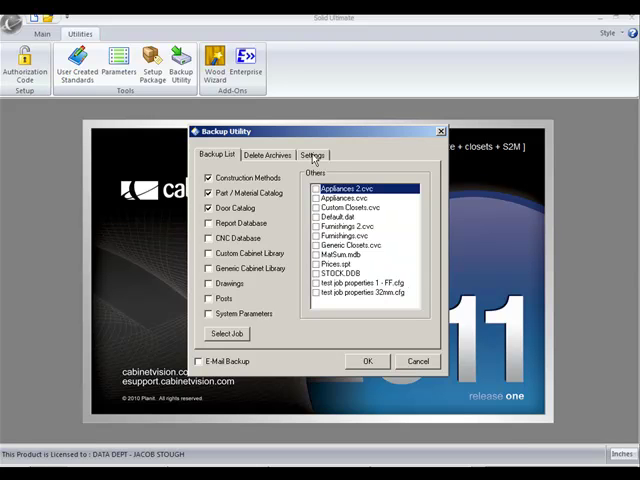
pyautogui.click(313, 154)
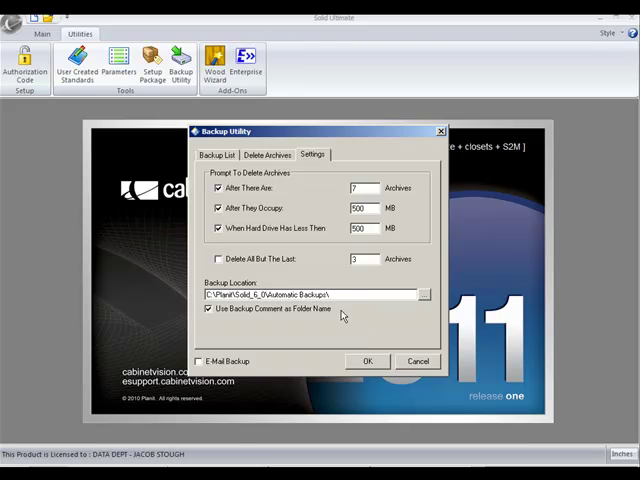
pyautogui.moveTo(310, 318)
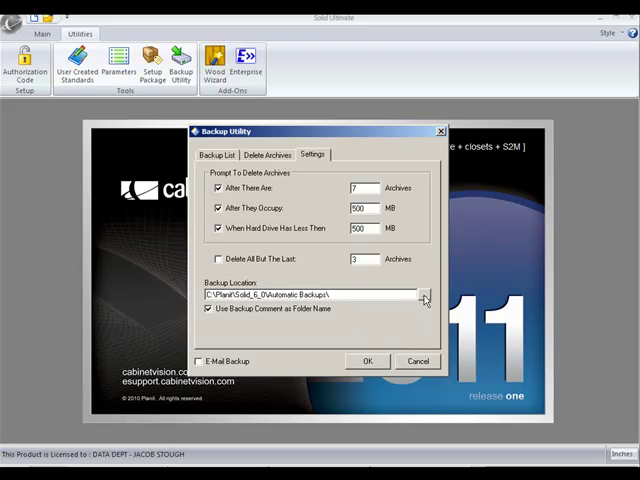
pyautogui.click(215, 154)
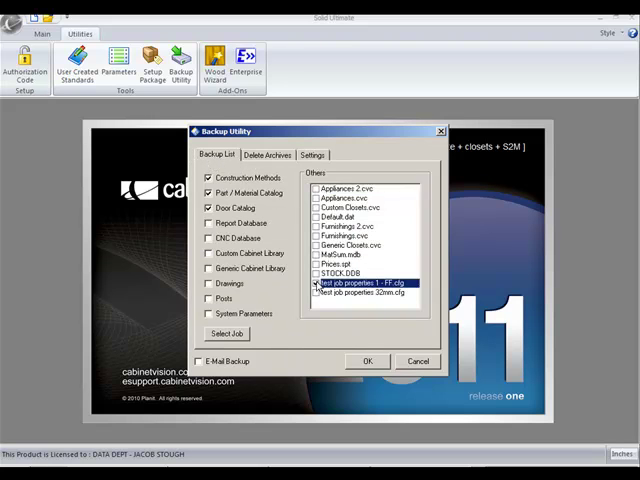
# Include both test job properties .cfg templates and run the backup described as 'test'.
pyautogui.click(317, 283)
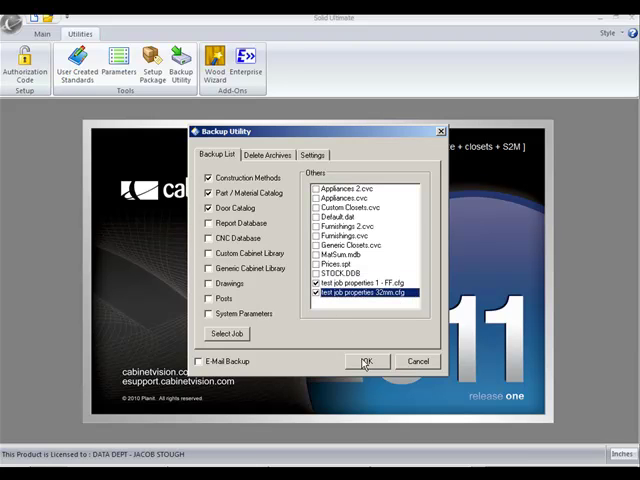
pyautogui.click(366, 361)
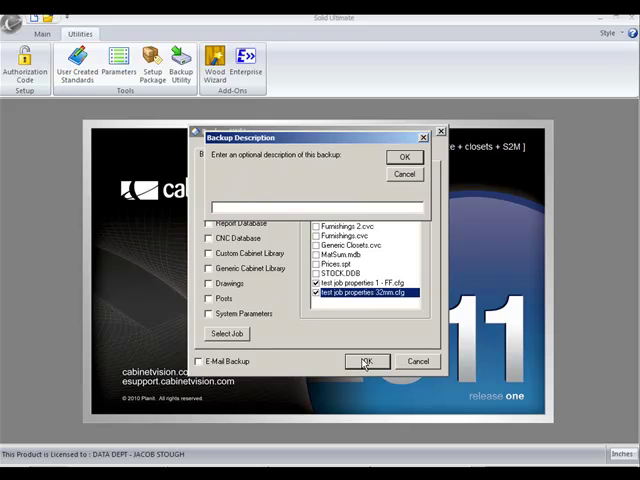
pyautogui.write('re')
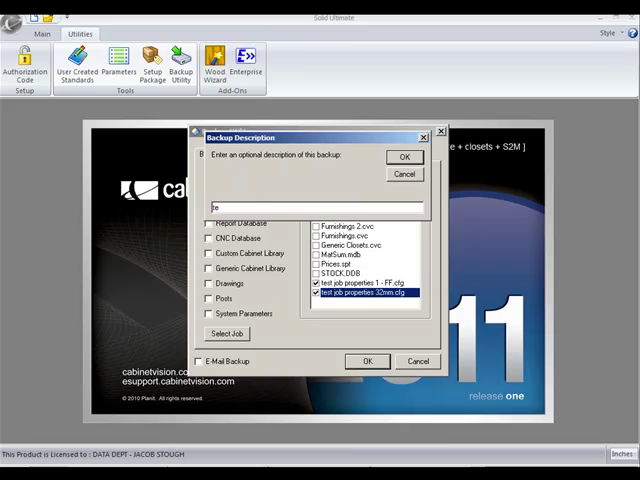
pyautogui.write('test')
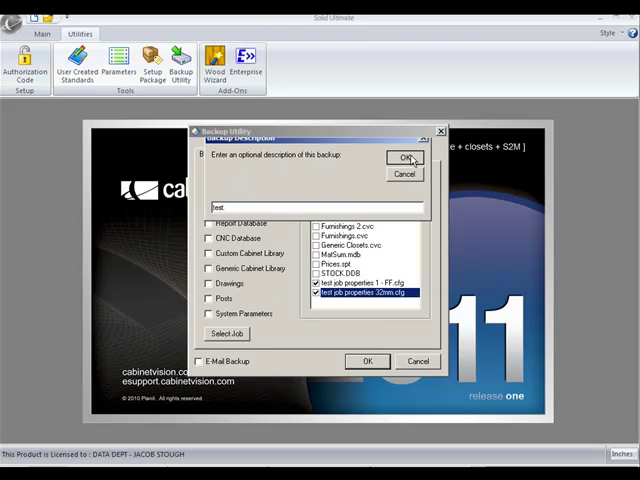
pyautogui.click(406, 159)
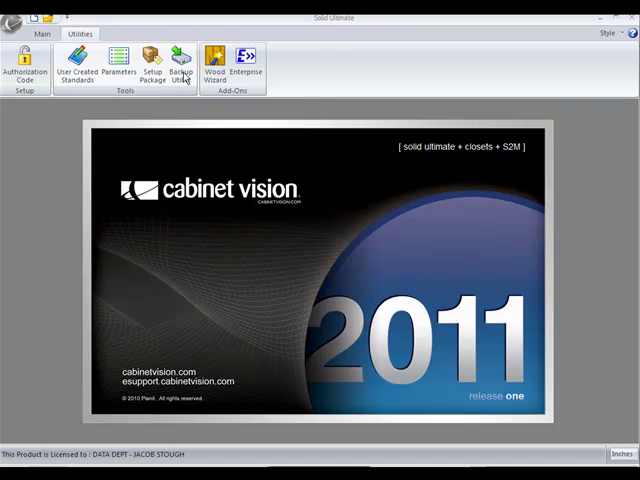
# Reopen the Backup Utility and view the saved archives on the Delete Archives list.
pyautogui.click(180, 60)
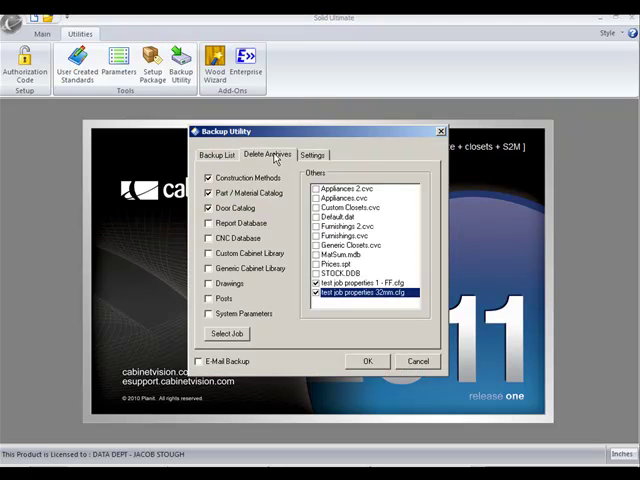
pyautogui.click(268, 154)
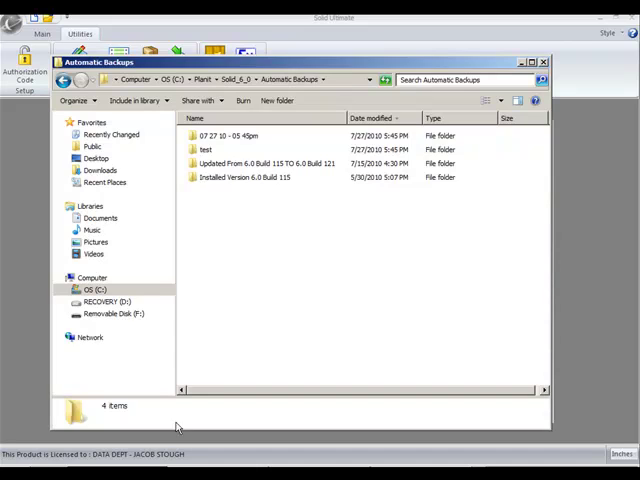
pyautogui.moveTo(205, 157)
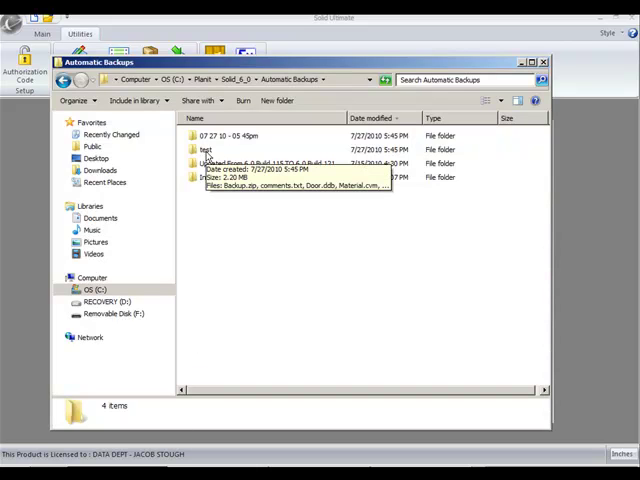
# Open the 'test' backup folder in the Automatic Backups directory.
pyautogui.doubleClick(205, 149)
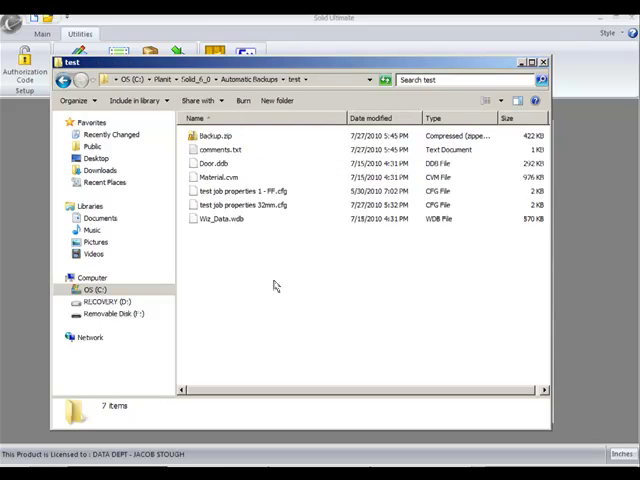
pyautogui.moveTo(277, 286)
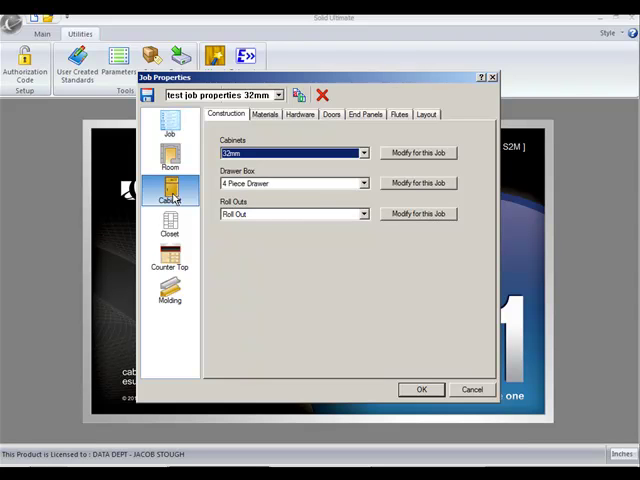
# Review the 32mm template's cabinet Construction and Materials settings, then list the templates.
pyautogui.click(263, 114)
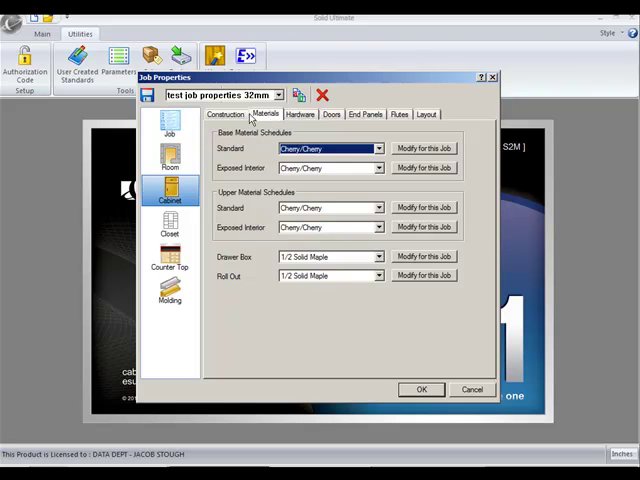
pyautogui.click(226, 113)
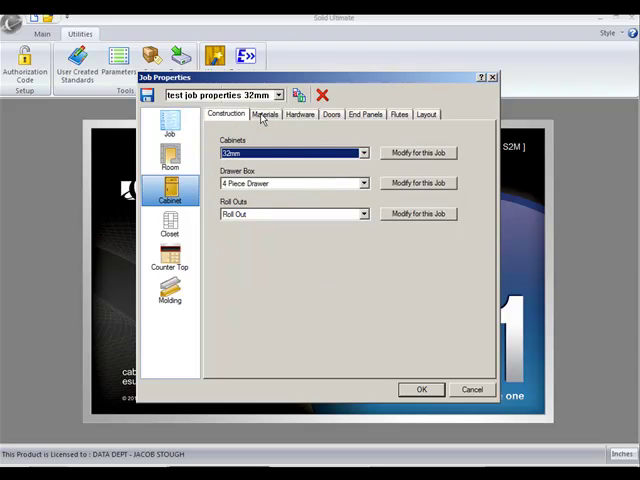
pyautogui.click(265, 114)
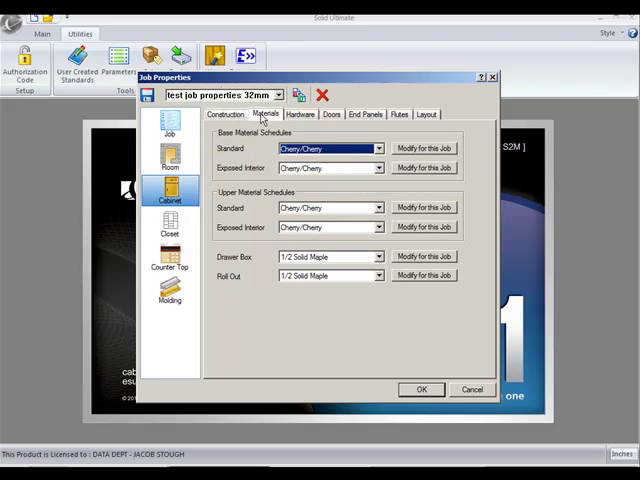
pyautogui.click(225, 114)
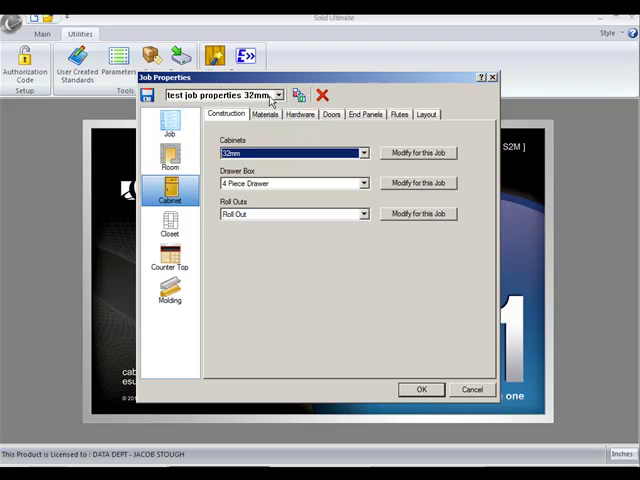
pyautogui.click(278, 94)
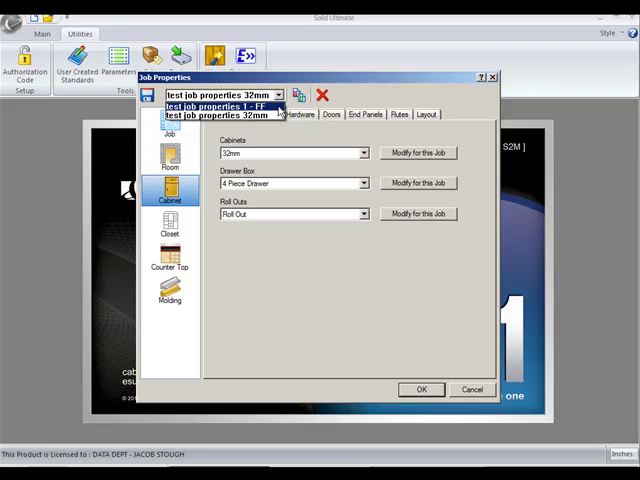
# Switch Job Properties to the 'test job properties 1 - FF' template with Face Frame and Alder materials.
pyautogui.click(220, 107)
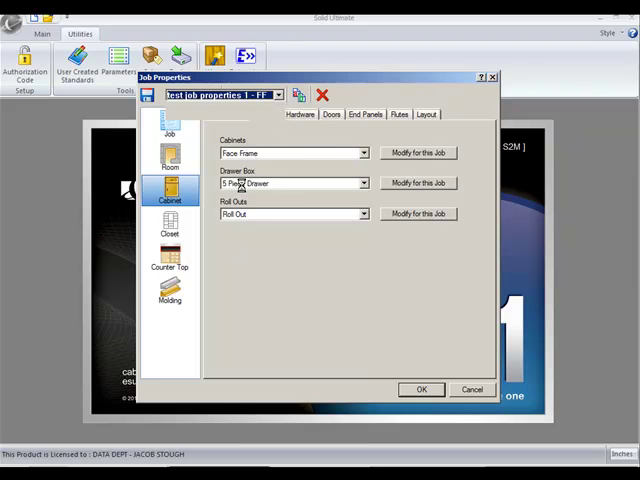
pyautogui.click(264, 113)
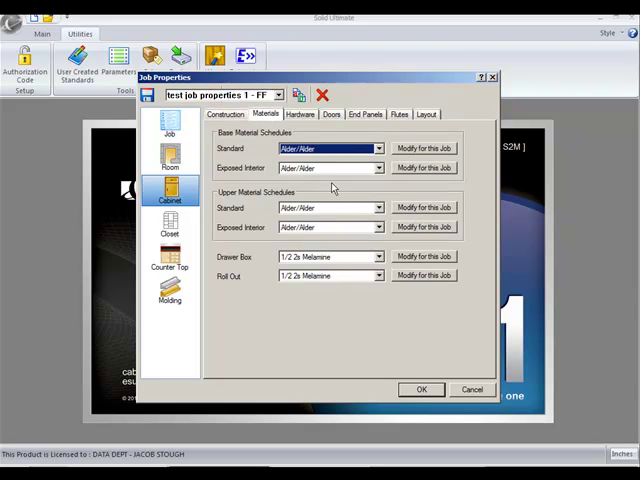
pyautogui.moveTo(367, 133)
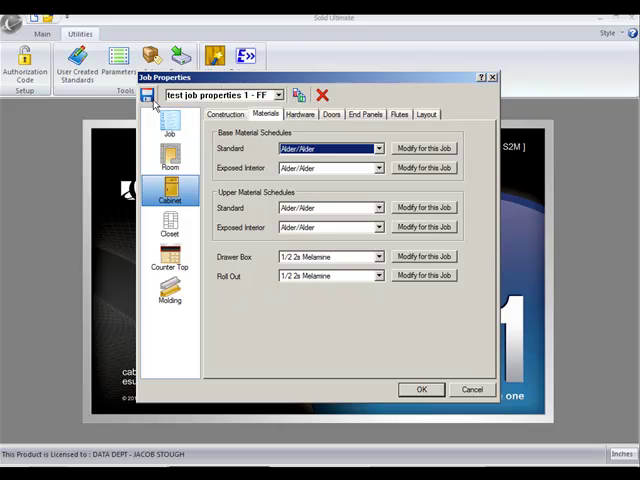
pyautogui.moveTo(256, 152)
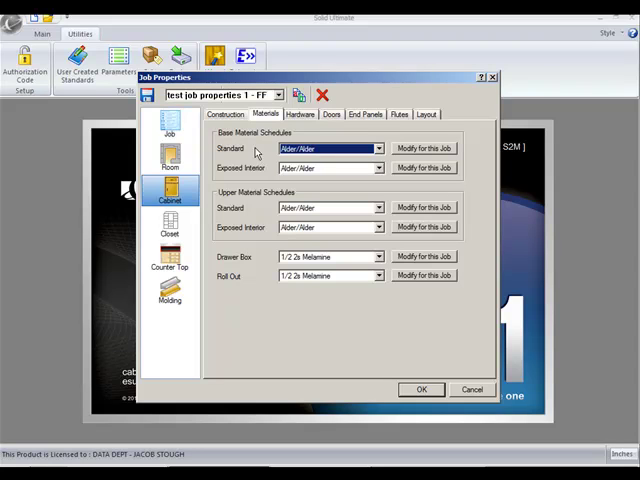
pyautogui.moveTo(407, 382)
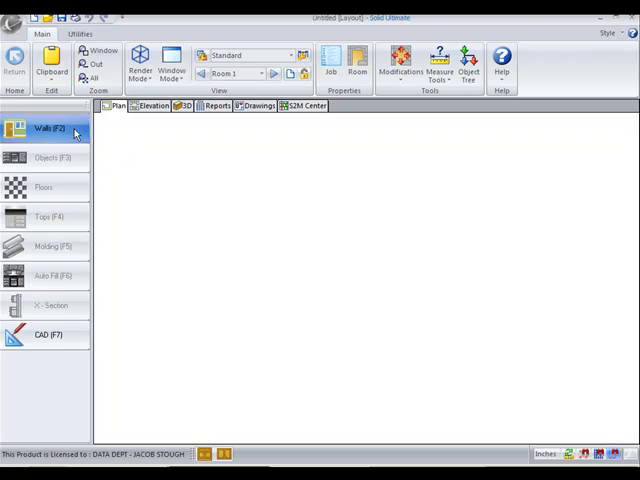
# Draw four connected walls in the plan view with the Walls tool.
pyautogui.moveTo(185, 191); pyautogui.dragTo(345, 191)
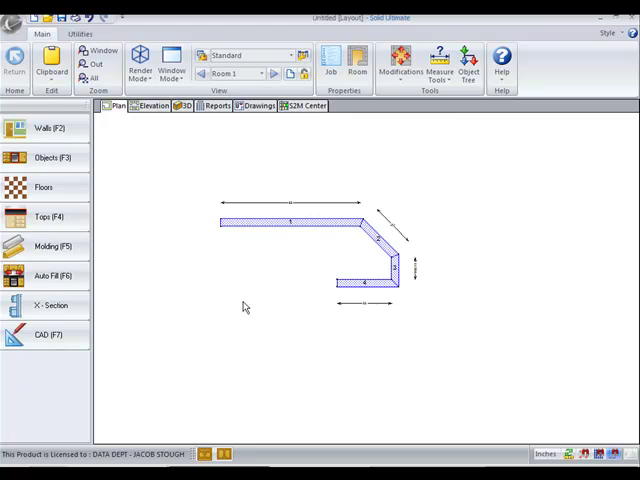
pyautogui.moveTo(358, 62)
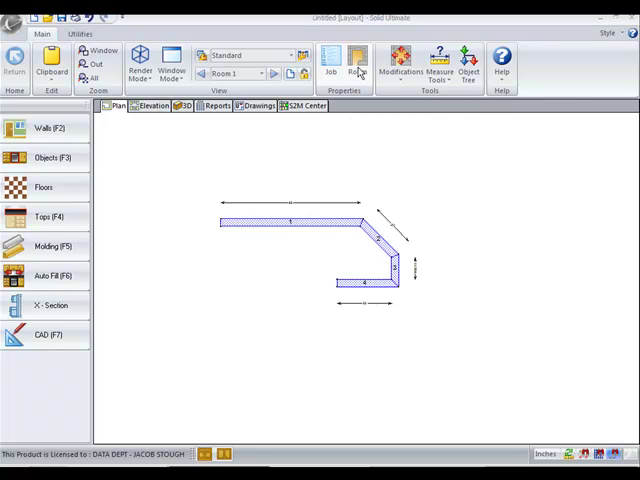
# Change the Room Properties cabinet construction from Face Frame to Frameless and apply it.
pyautogui.click(357, 60)
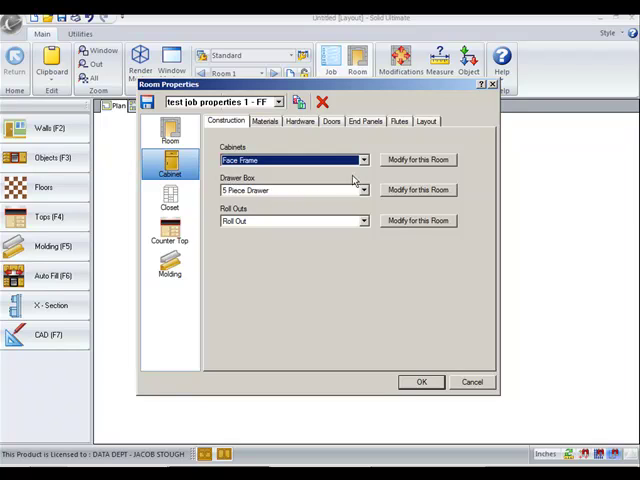
pyautogui.click(364, 160)
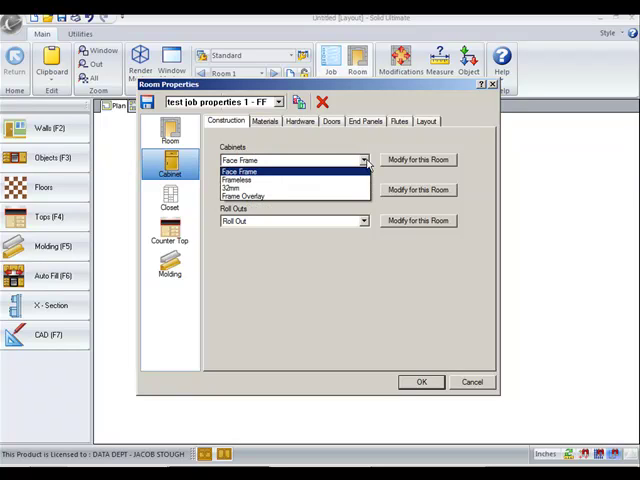
pyautogui.click(237, 179)
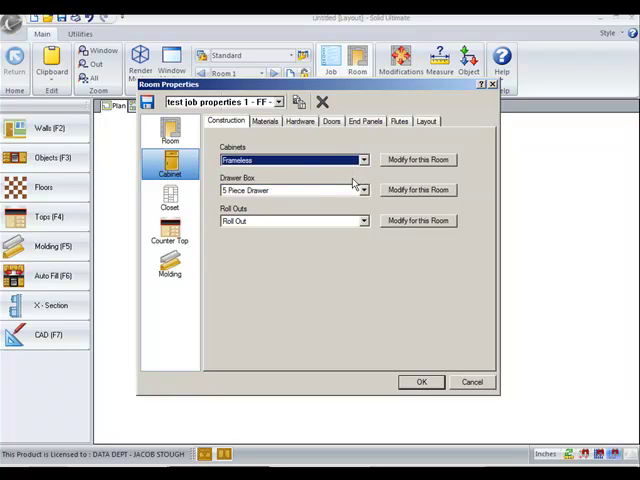
pyautogui.click(420, 381)
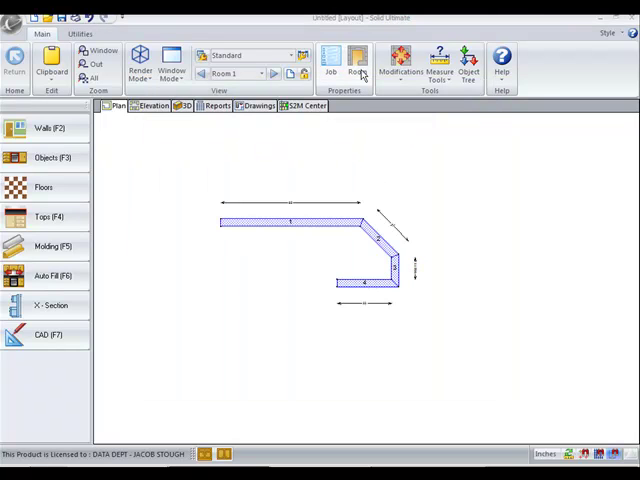
pyautogui.click(357, 65)
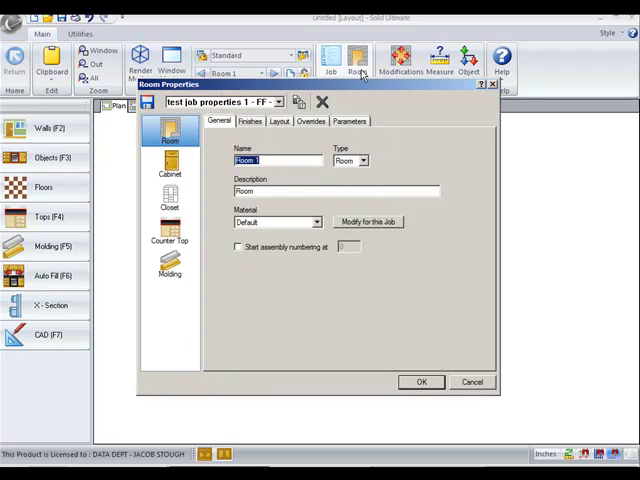
pyautogui.click(311, 121)
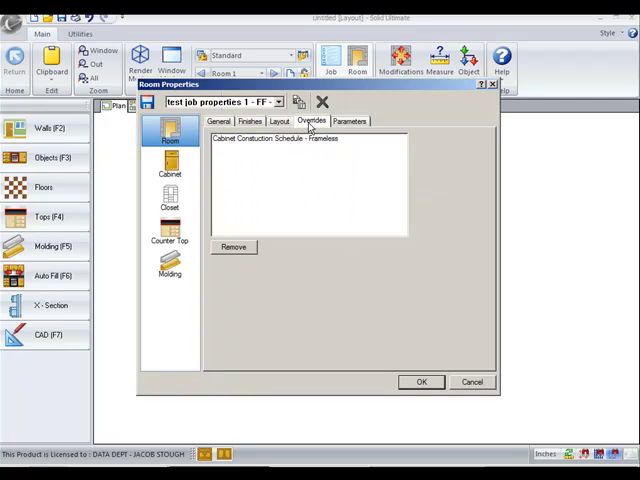
pyautogui.moveTo(280, 148)
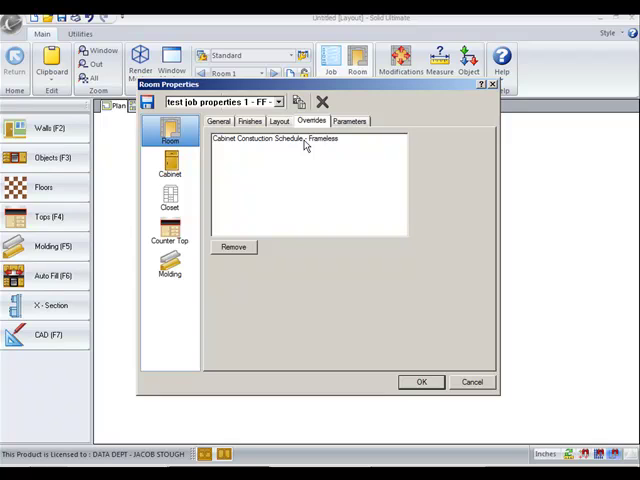
pyautogui.moveTo(392, 277)
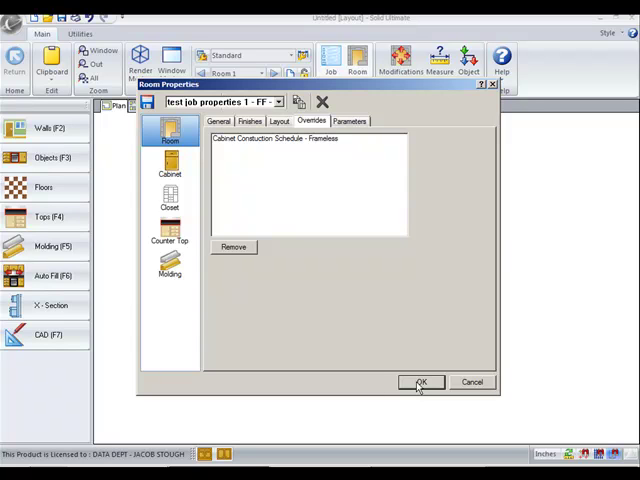
pyautogui.click(419, 382)
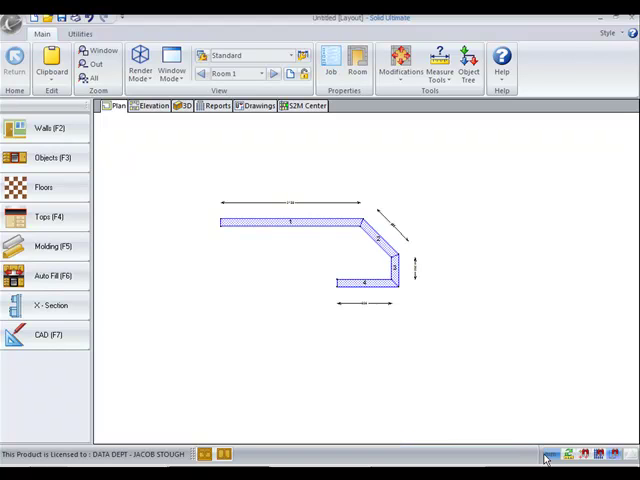
pyautogui.moveTo(550, 456)
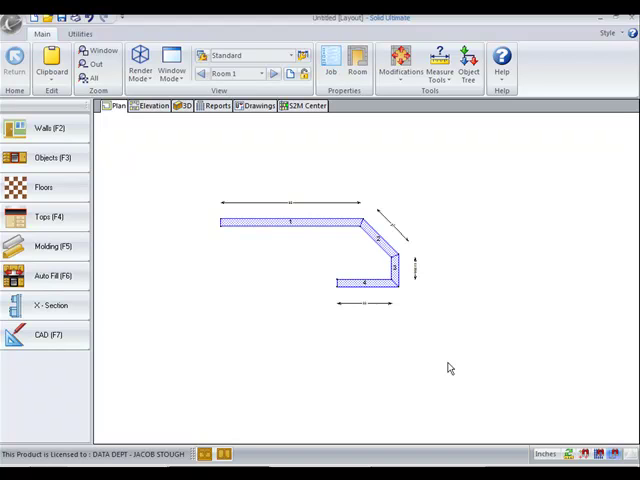
pyautogui.moveTo(611, 410)
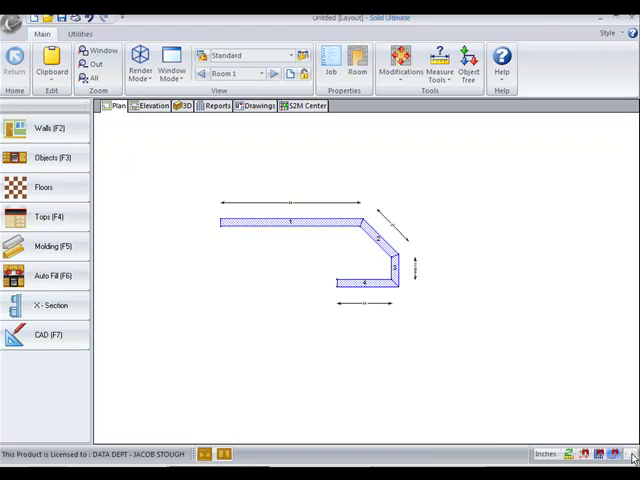
pyautogui.moveTo(225, 419)
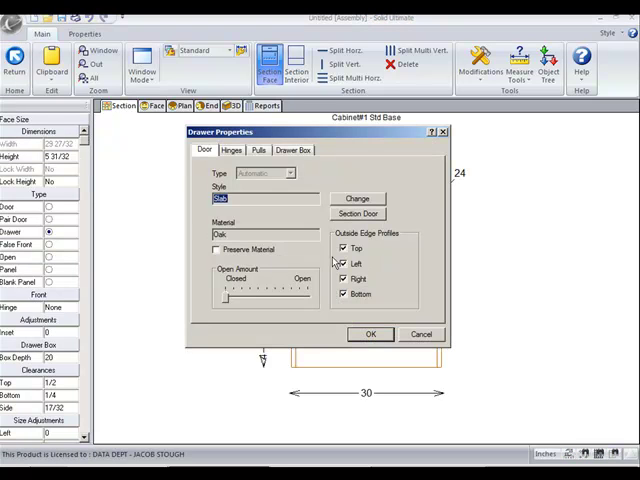
# Change the drawer front style to Square Raised Panel and select drawer 1A for sizing.
pyautogui.click(357, 198)
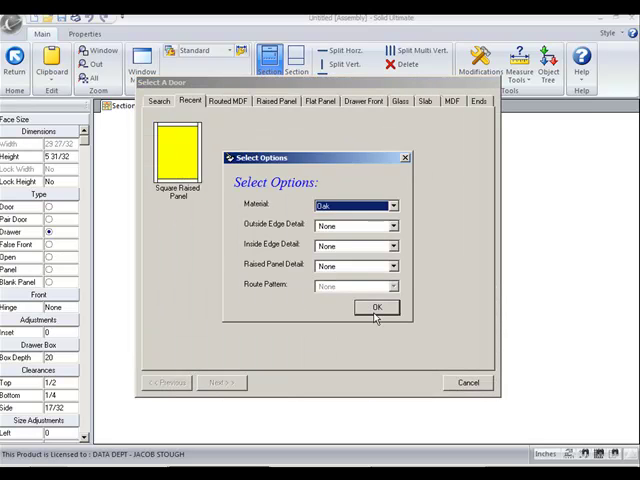
pyautogui.click(376, 307)
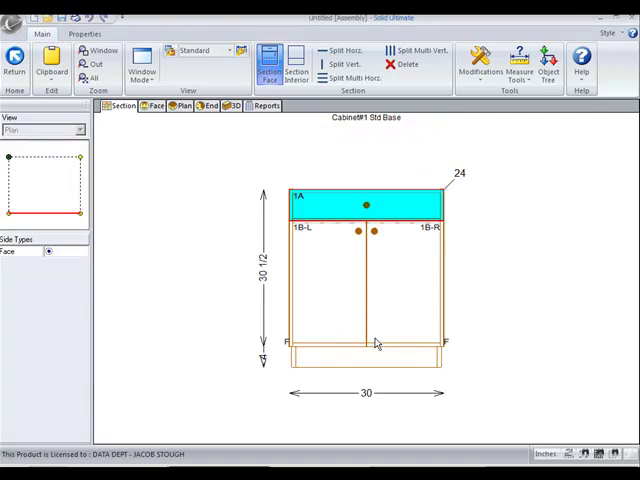
pyautogui.click(365, 205)
pyautogui.write('3')
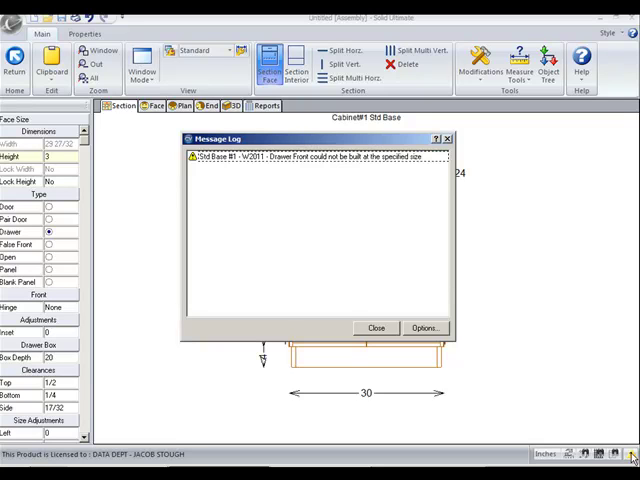
pyautogui.moveTo(347, 280)
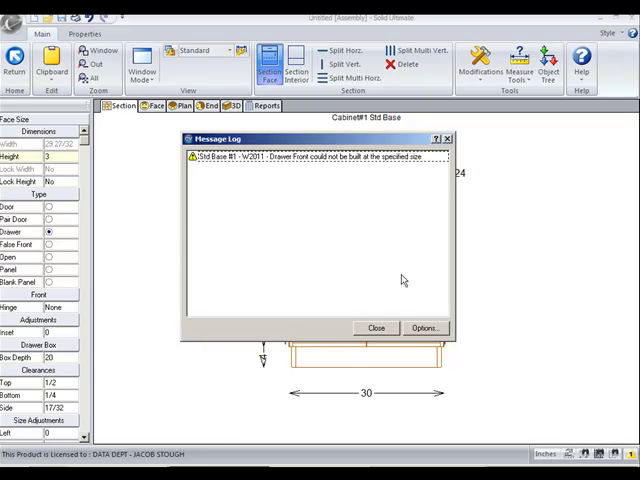
# Close the Message Log warning that the 3-high drawer front cannot be built.
pyautogui.click(375, 327)
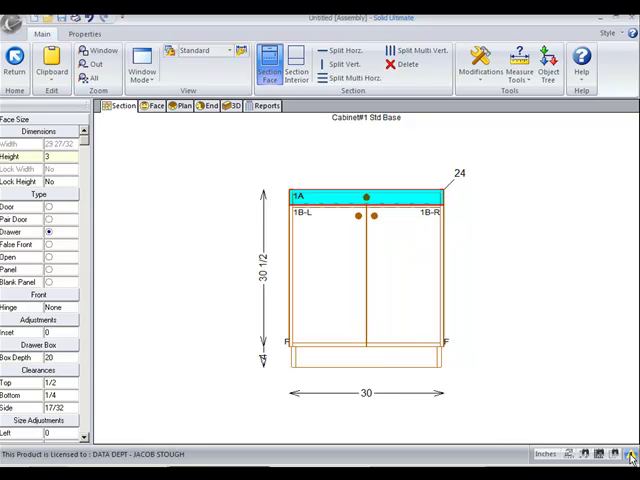
pyautogui.moveTo(596, 406)
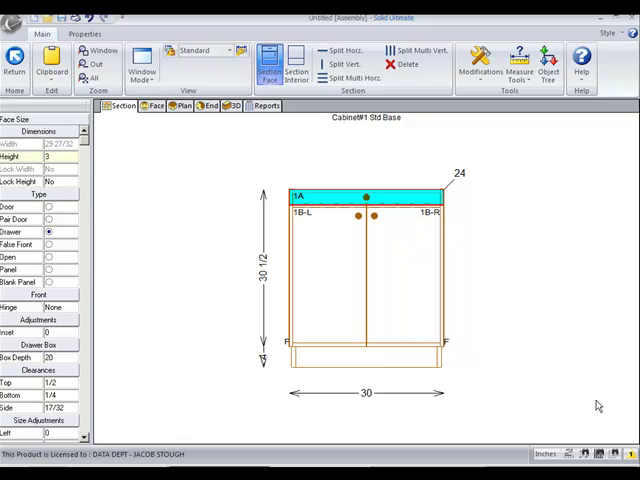